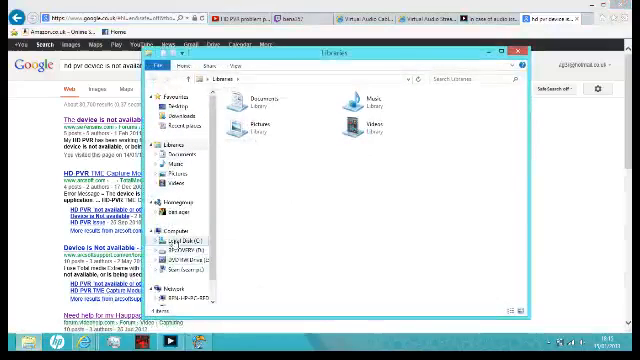
Show the computer's drives to run the HD PVR 2 disc from the DVD drive.
left_click(181, 228)
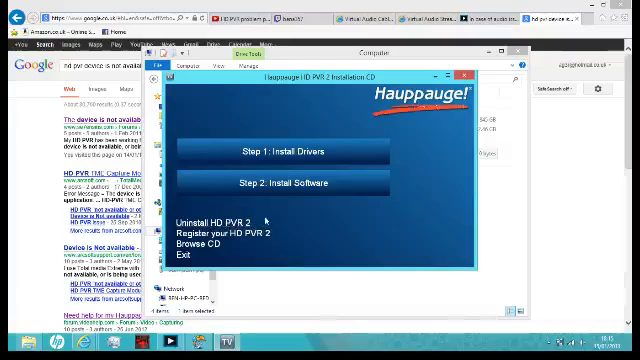
mouse_move(250, 220)
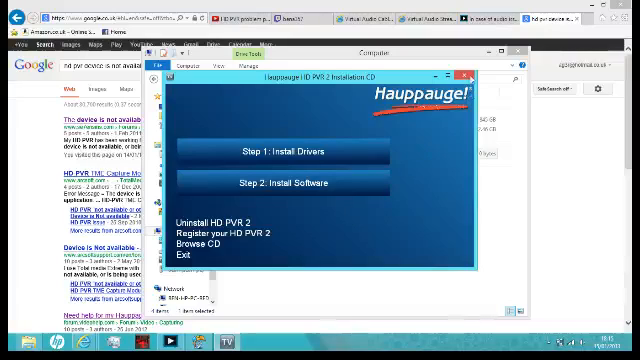
Exit the installer and select ArcSoft ShowBiz in Programs and Features.
left_click(473, 75)
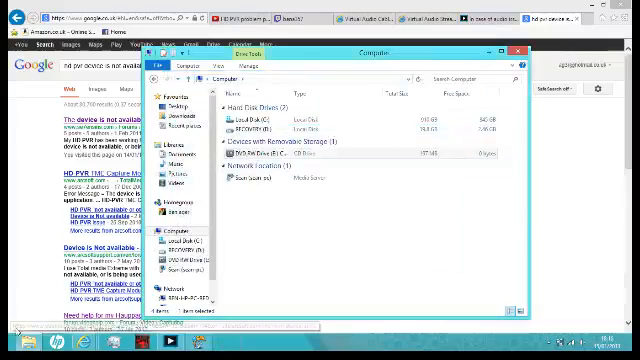
left_click(515, 46)
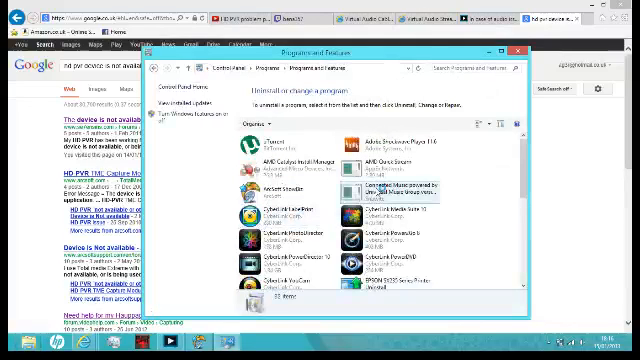
scroll("down", 3)
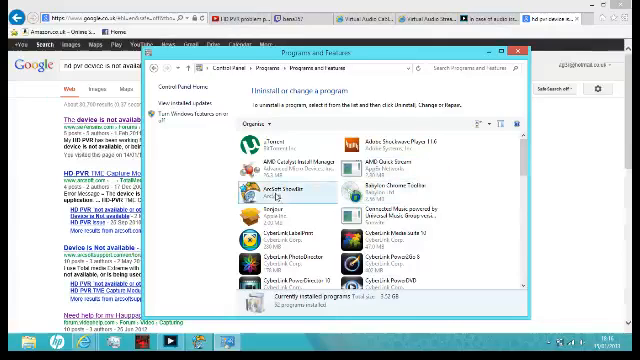
left_click(288, 193)
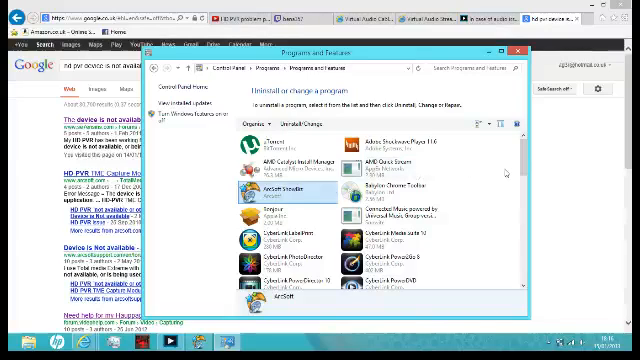
Select Hauppauge Device Centre and scroll through the rest of the program list.
scroll("down", 3)
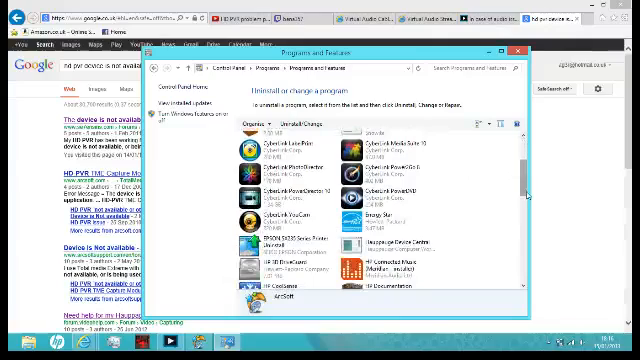
left_click(400, 240)
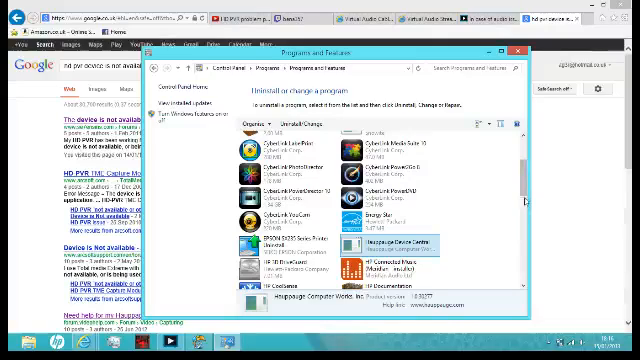
scroll("down", 3)
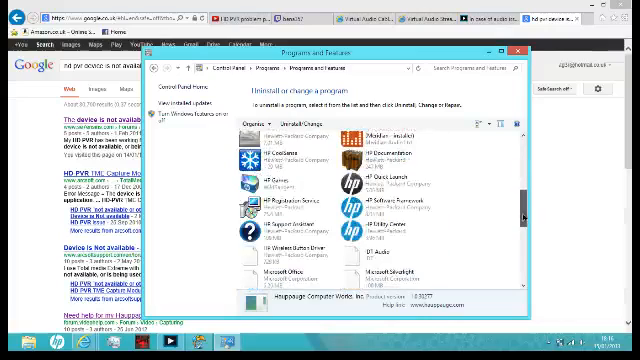
scroll("down", 3)
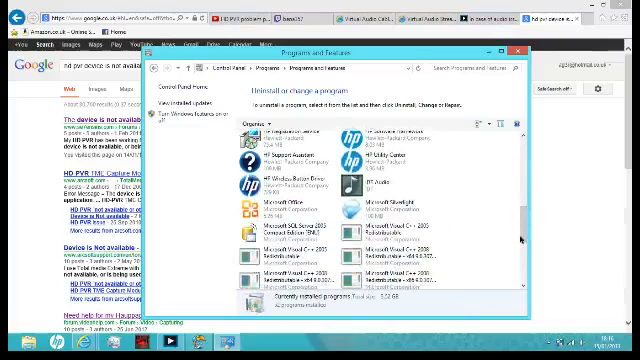
scroll("down", 3)
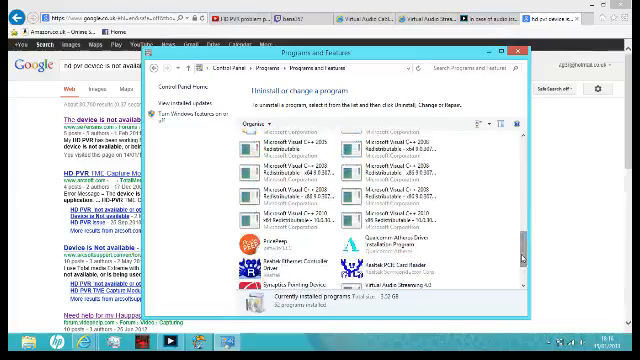
scroll("down", 3)
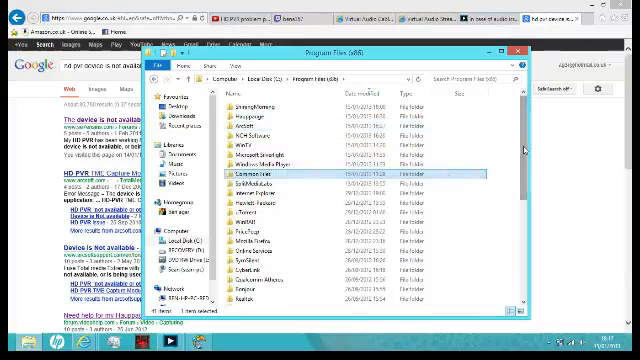
Scroll through C:\Program Files (x86), switch to C:\Program Files, then close the window.
scroll("down", 3)
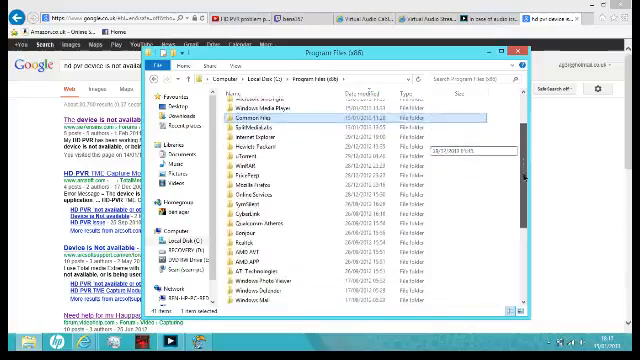
scroll("down", 3)
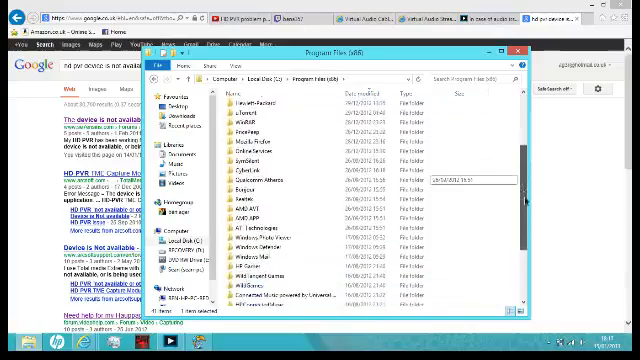
scroll("down", 3)
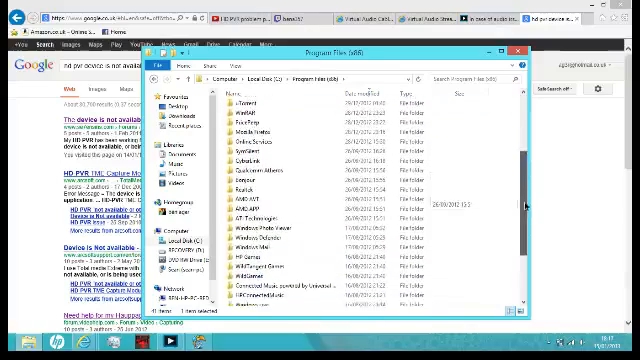
scroll("down", 3)
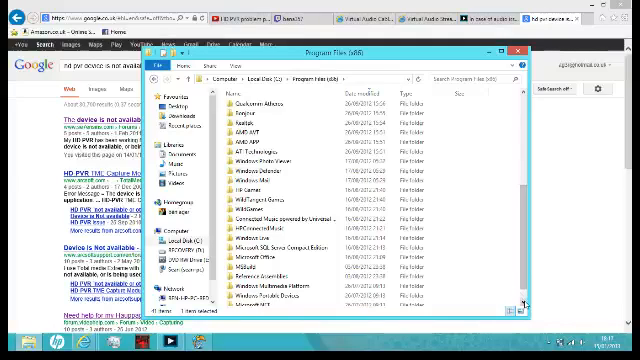
scroll("down", 3)
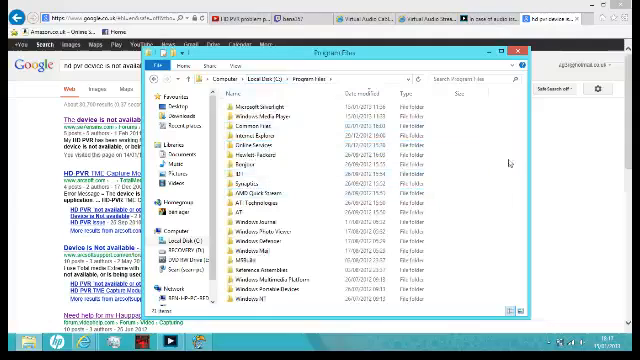
left_click(250, 132)
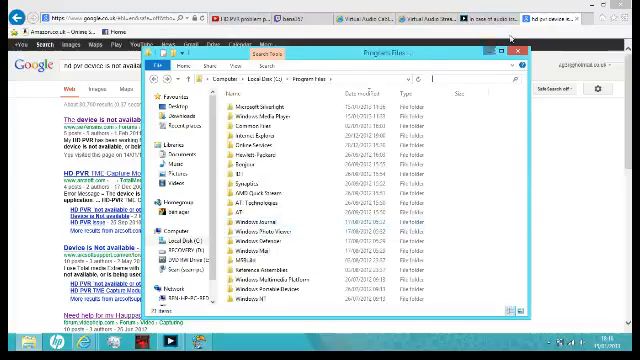
left_click(515, 44)
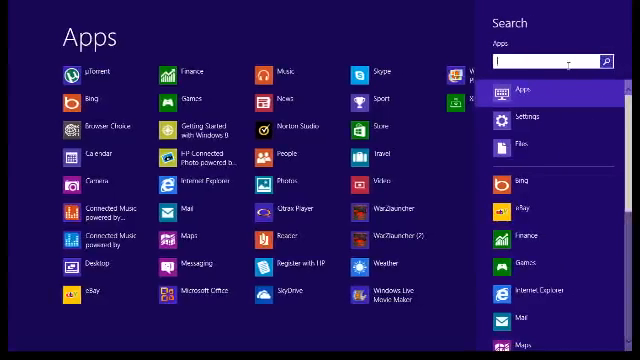
Search apps for 'hau' and right-click Hauppauge Device Control Tray Tool.
type("h")
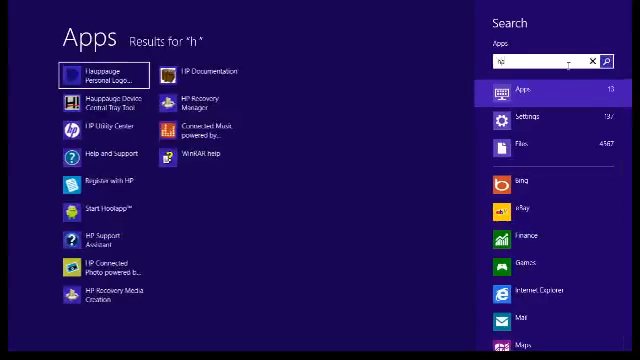
type("au")
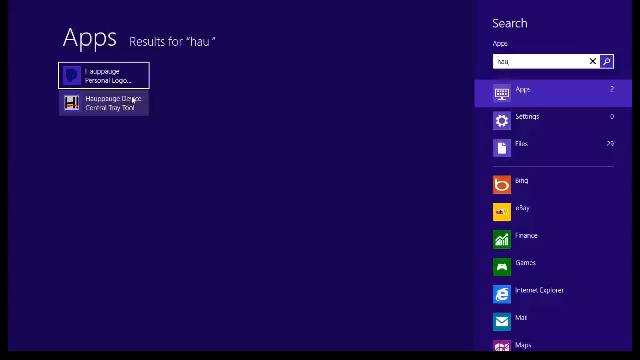
right_click(105, 105)
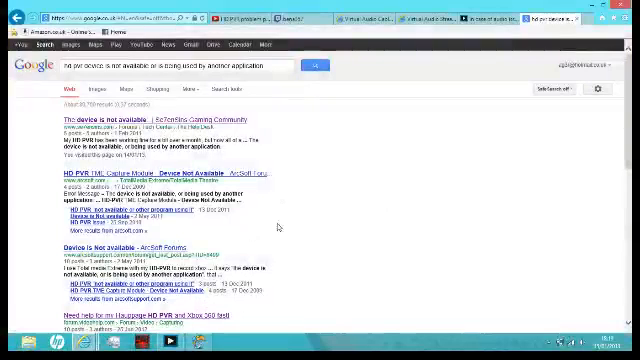
mouse_move(458, 186)
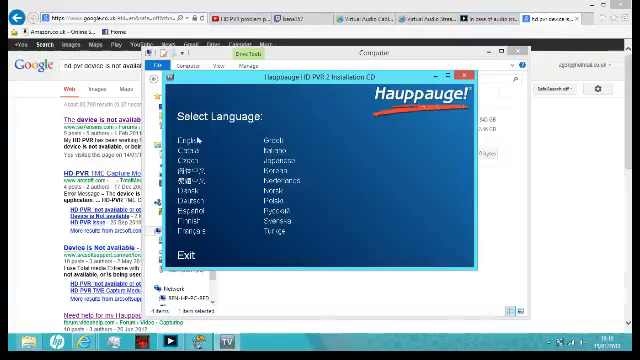
Pick English on the installation CD's Select Language screen.
left_click(189, 139)
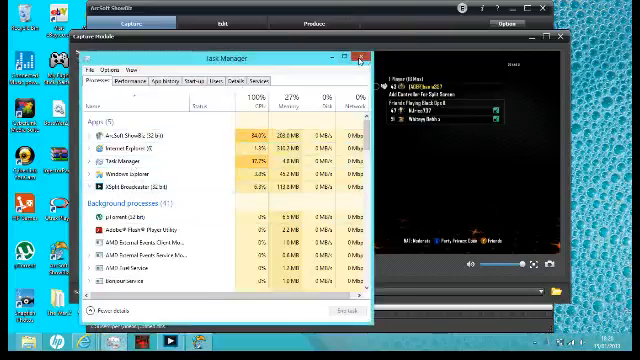
Close Task Manager after checking ArcSoft ShowBiz among running processes.
left_click(360, 57)
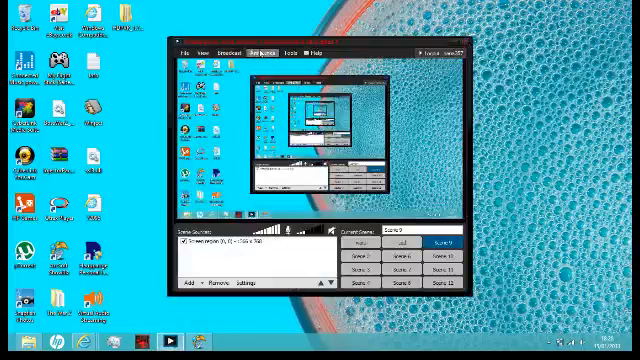
Open XSplit's Broadcast menu to reveal the Local Recording option.
left_click(235, 55)
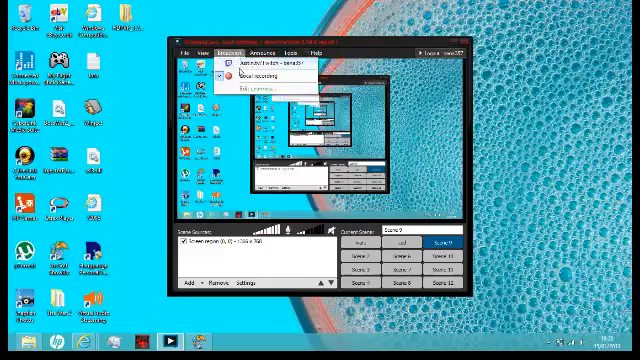